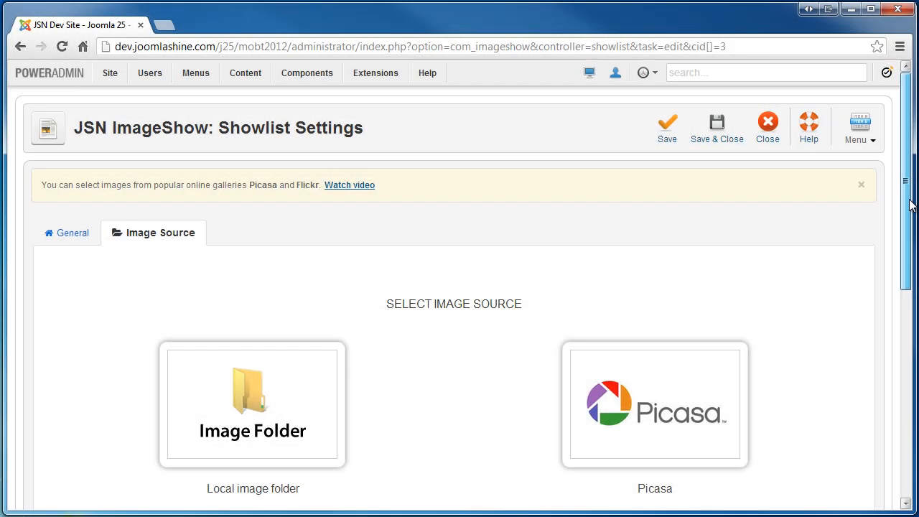
- Preview the local image folder as a source, then return to source selection
{"action": "scroll", "scroll_direction": "down", "scroll_amount": 3}
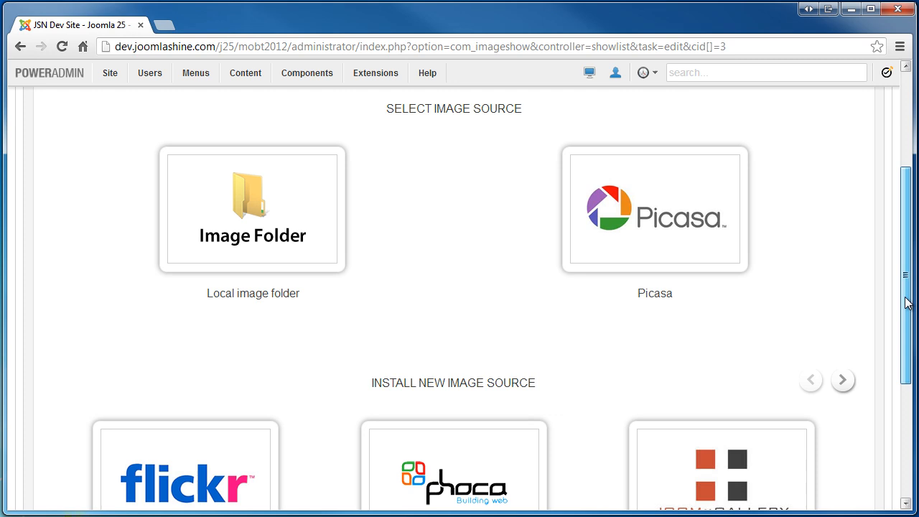
{"action": "left_click", "coordinate": [252, 209]}
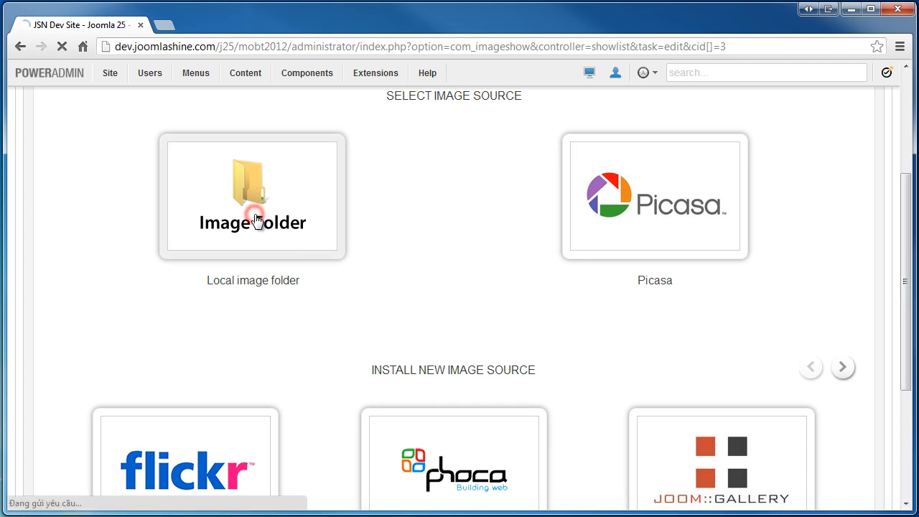
{"action": "left_click", "coordinate": [253, 196]}
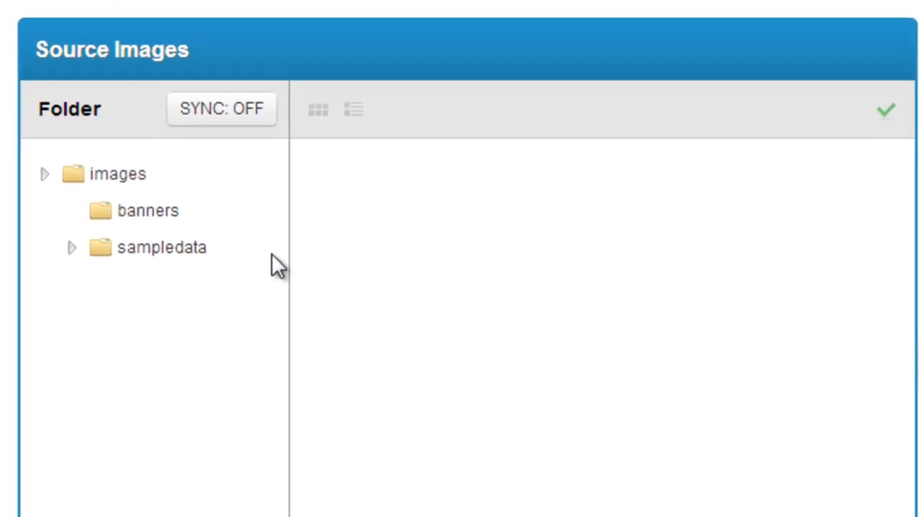
{"action": "left_click", "coordinate": [147, 210]}
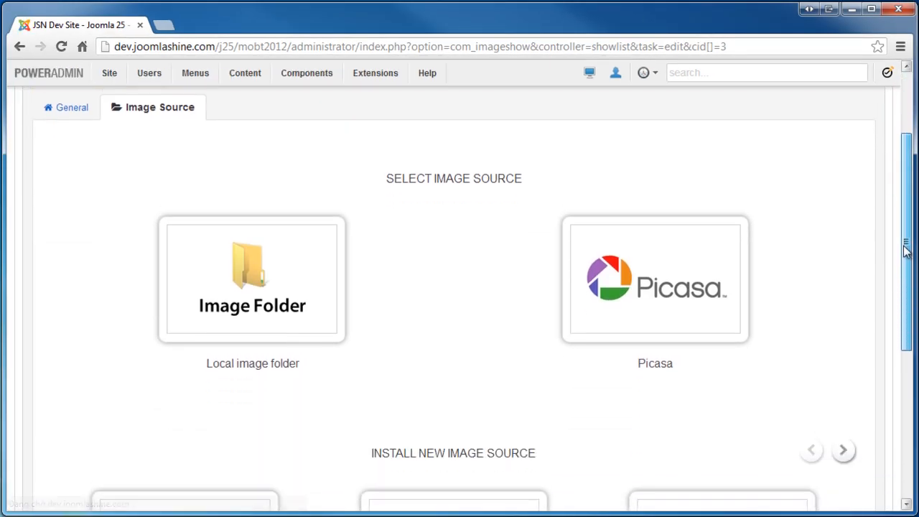
- Create and save a Picasa profile with title and Google user name joomlashine
{"action": "left_click", "coordinate": [655, 279]}
{"action": "type", "text": "joo"}
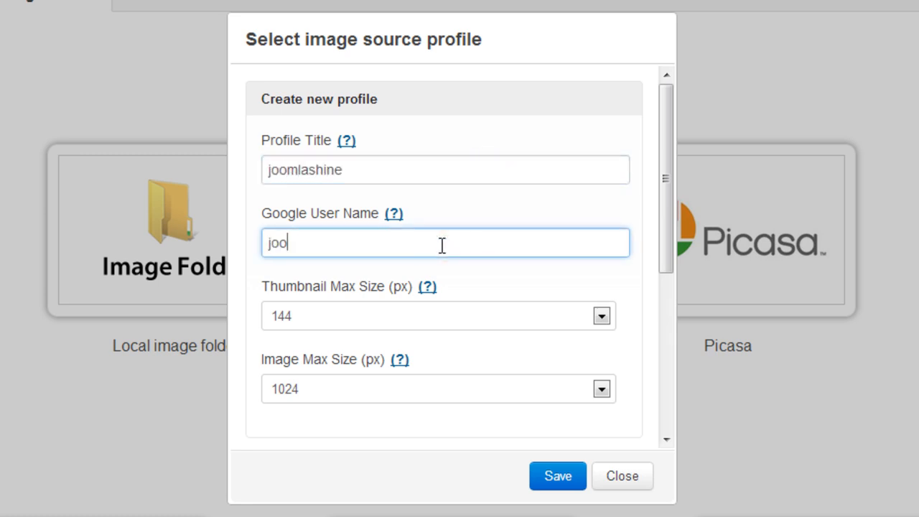
{"action": "left_click", "coordinate": [558, 476]}
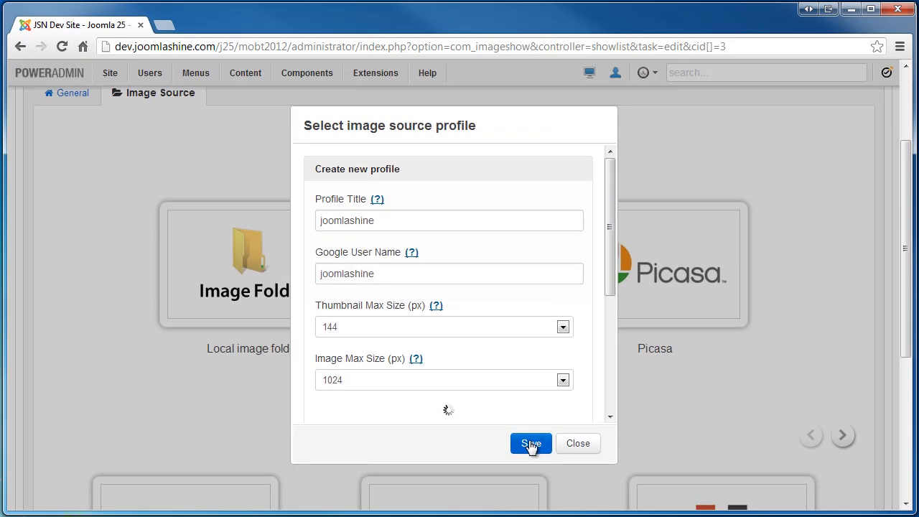
{"action": "left_click", "coordinate": [531, 444]}
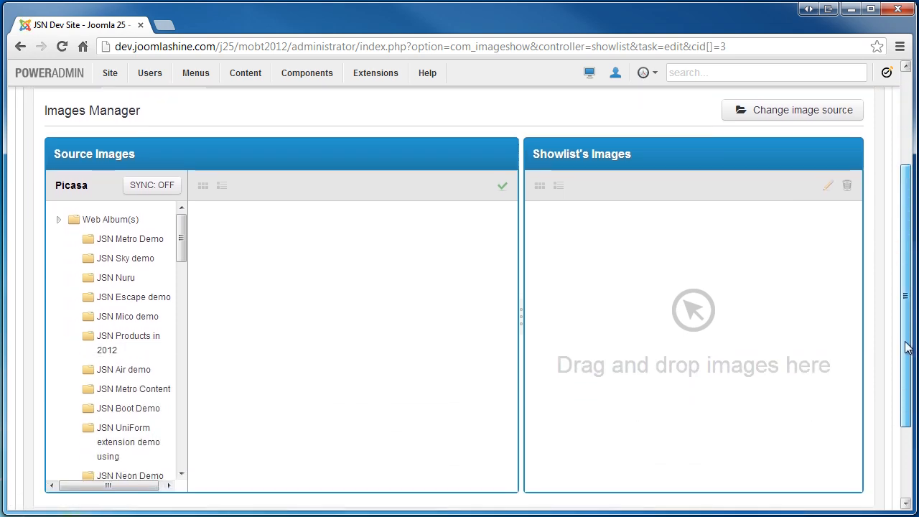
- Browse the JSN Metro Demo and JSN Sky albums, ending on the JSN Nuru album
{"action": "left_click", "coordinate": [130, 238]}
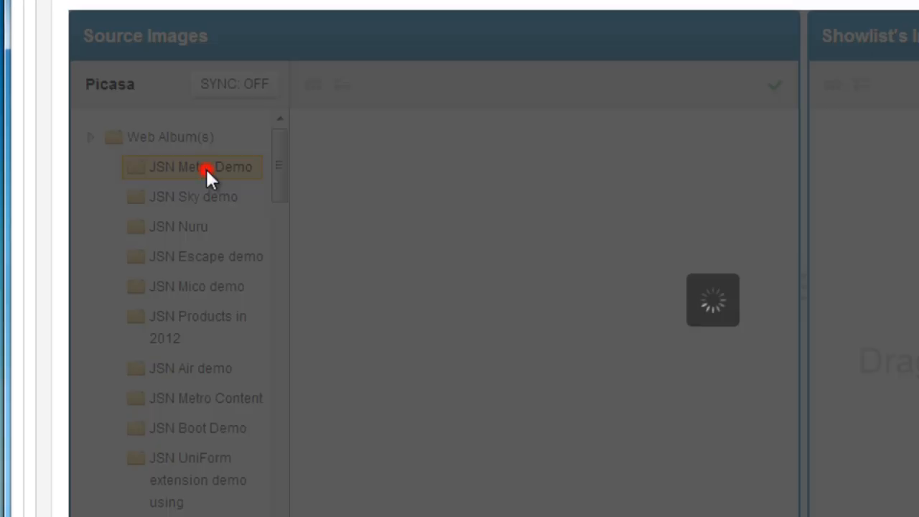
{"action": "left_click", "coordinate": [194, 196]}
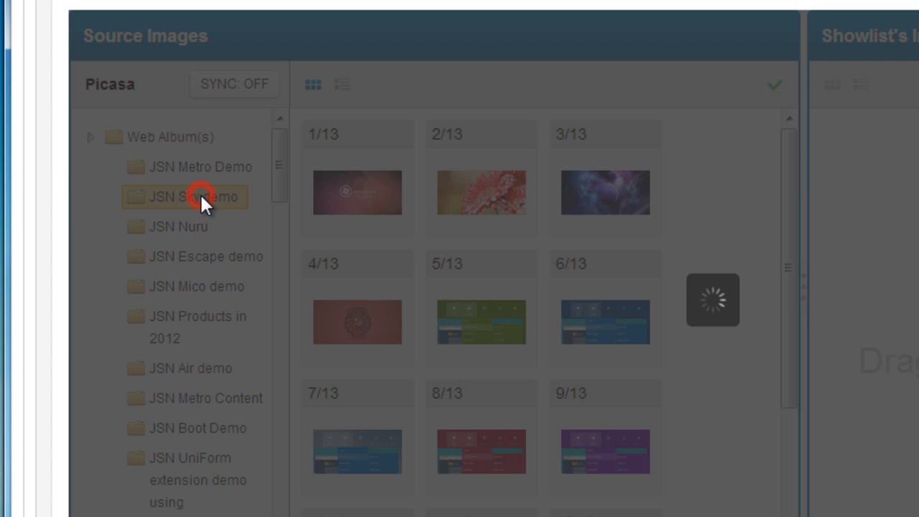
{"action": "left_click", "coordinate": [180, 227]}
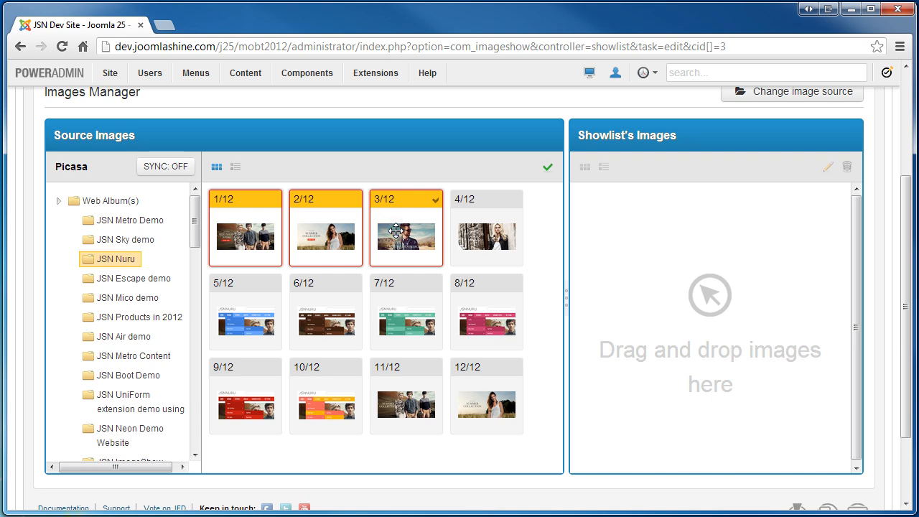
- Drag four JSN Nuru images into the showlist and switch to the detailed list view
{"action": "left_click_drag", "start_coordinate": [406, 238], "coordinate": [654, 237]}
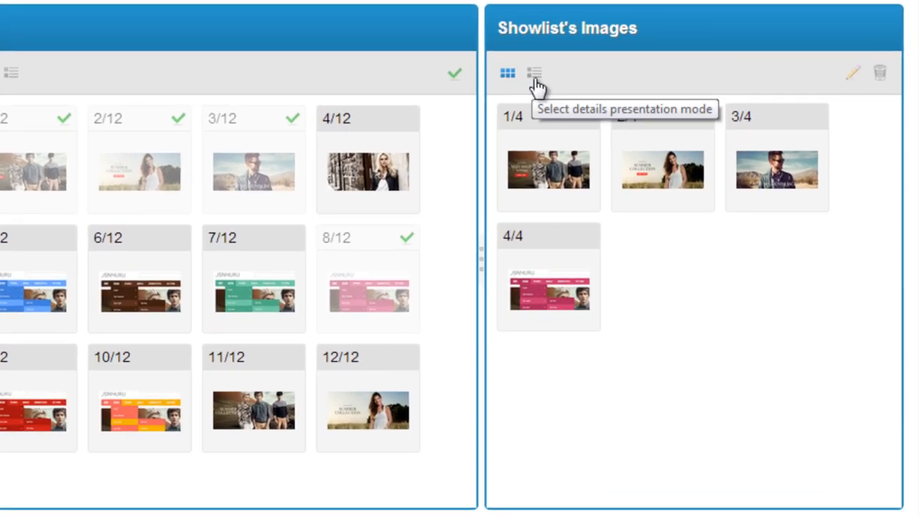
{"action": "left_click", "coordinate": [533, 72]}
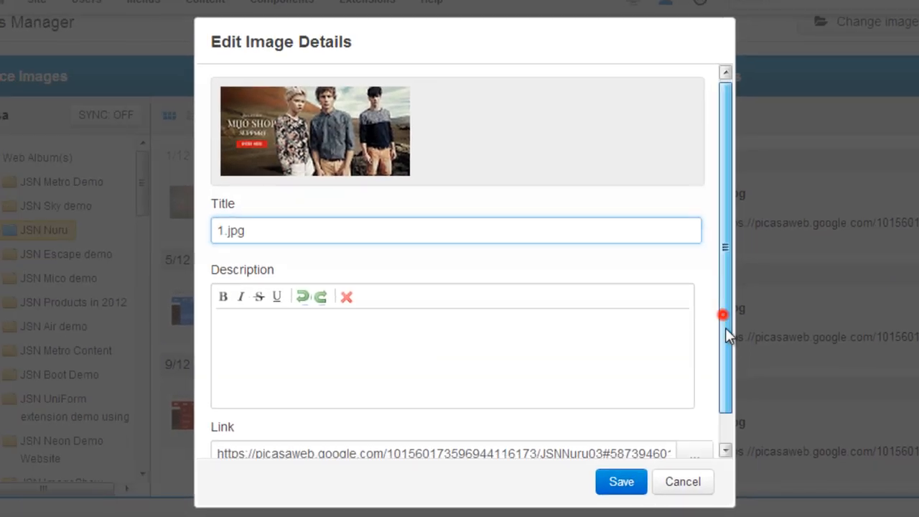
- Close 1.jpg's image details and Save & Close the four-image showlist
{"action": "scroll", "scroll_direction": "down", "scroll_amount": 3}
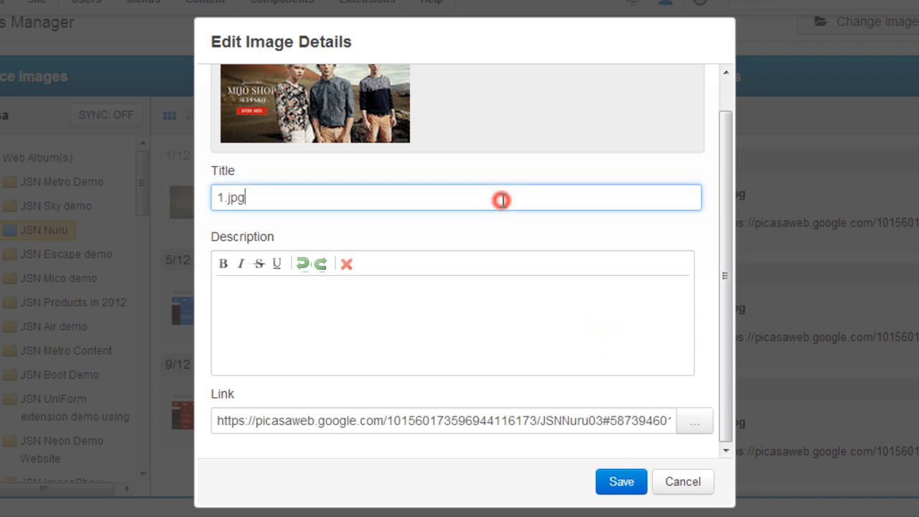
{"action": "left_click", "coordinate": [620, 482]}
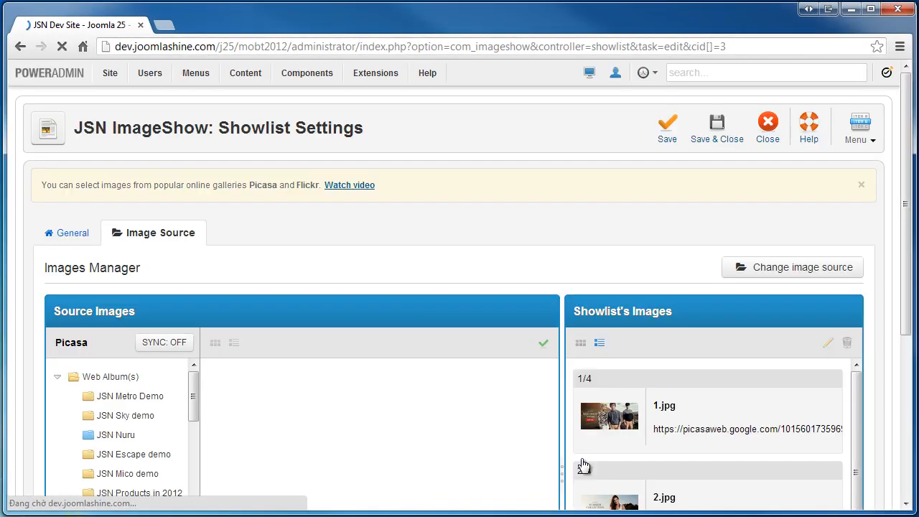
{"action": "left_click", "coordinate": [118, 435]}
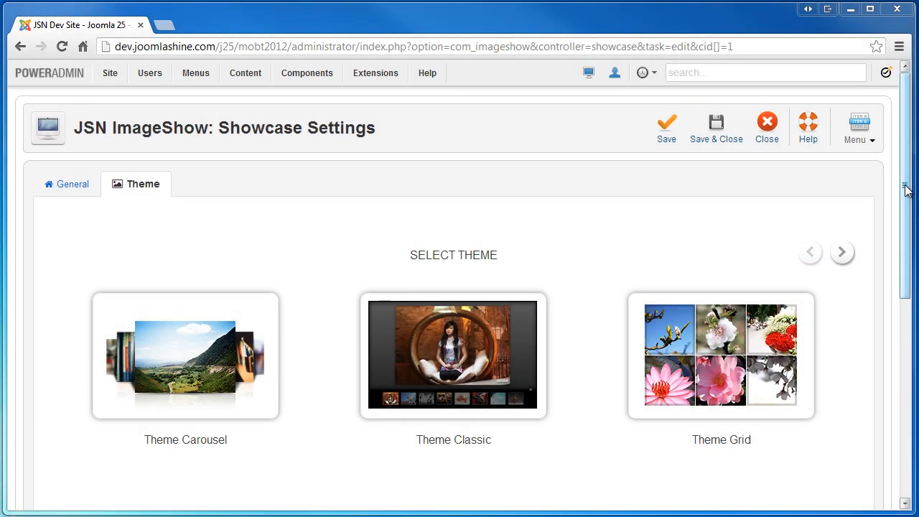
- Apply the Classic theme to the showcase
{"action": "scroll", "scroll_direction": "down", "scroll_amount": 3}
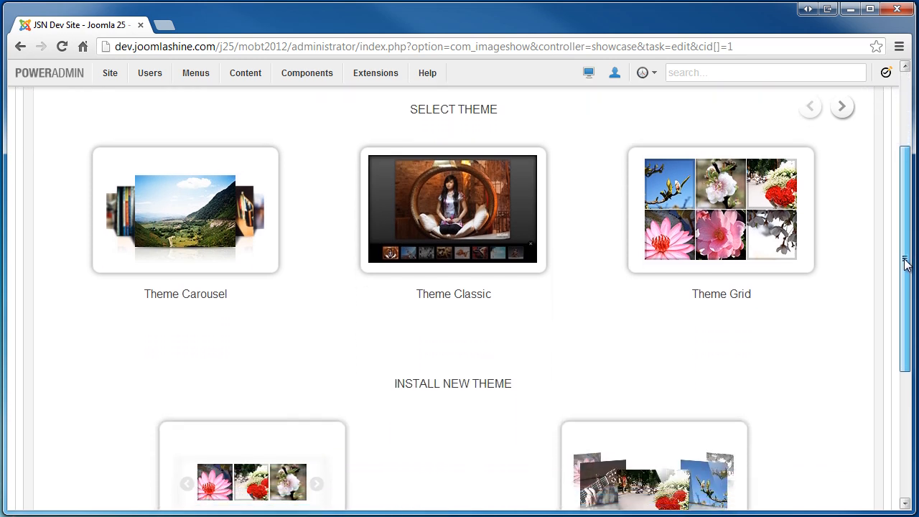
{"action": "left_click", "coordinate": [453, 209]}
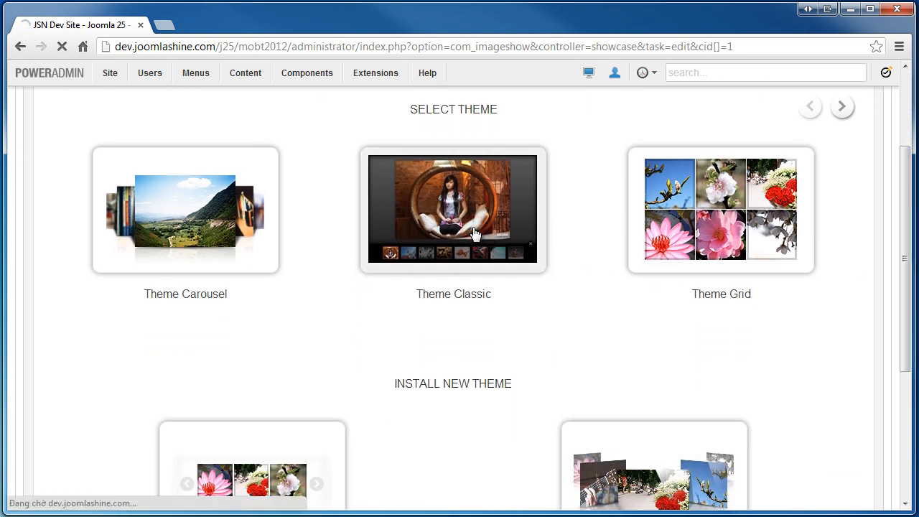
{"action": "left_click", "coordinate": [453, 209]}
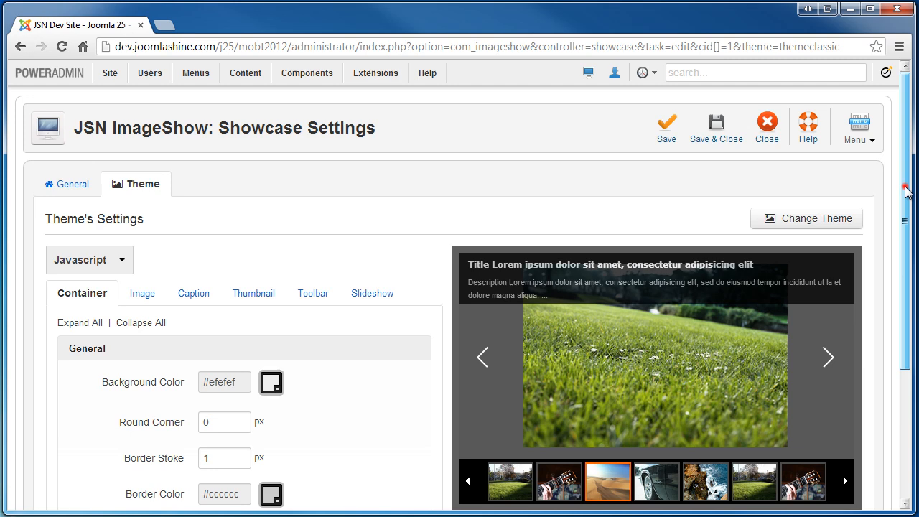
- Review the Classic theme's Caption and Thumbnail settings, then begin changing the theme
{"action": "scroll", "scroll_direction": "down", "scroll_amount": 3}
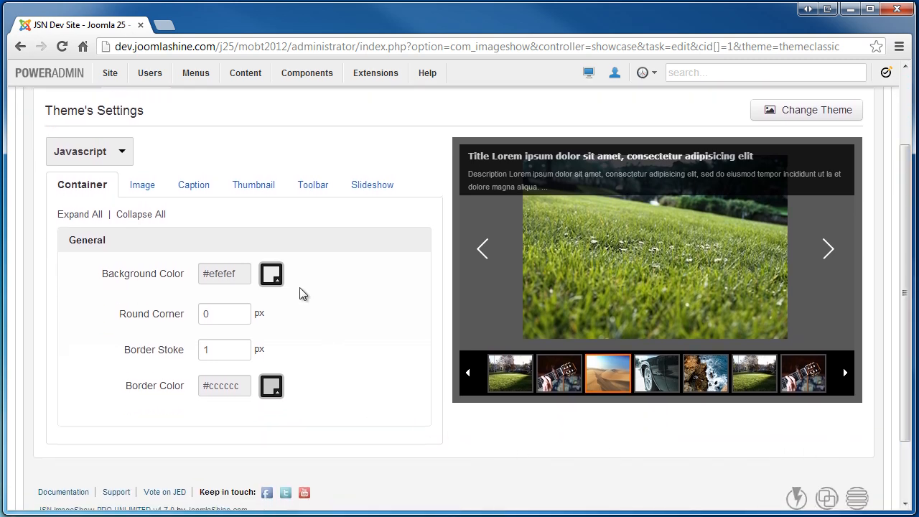
{"action": "left_click", "coordinate": [187, 185]}
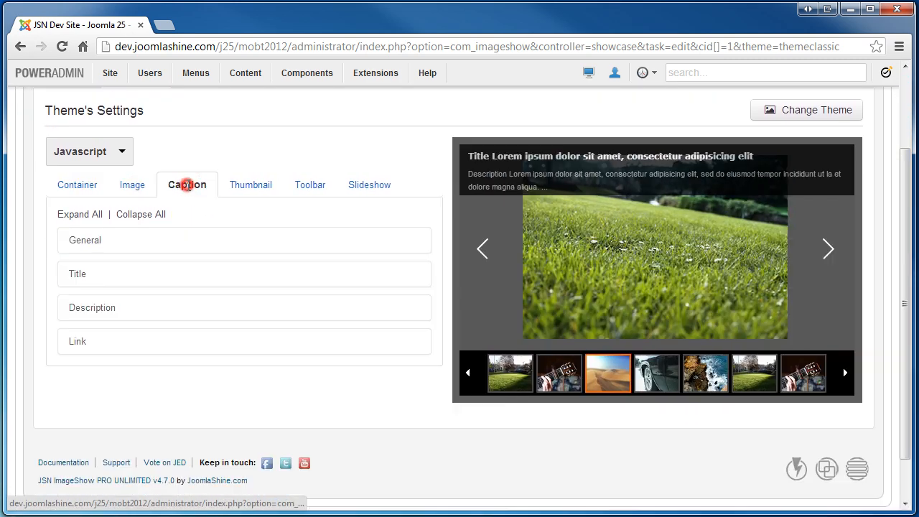
{"action": "left_click", "coordinate": [248, 185]}
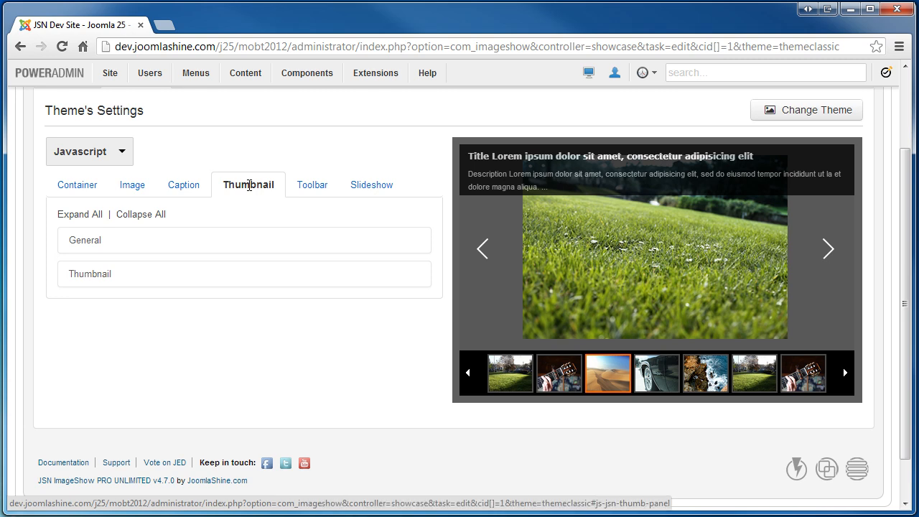
{"action": "left_click", "coordinate": [183, 185]}
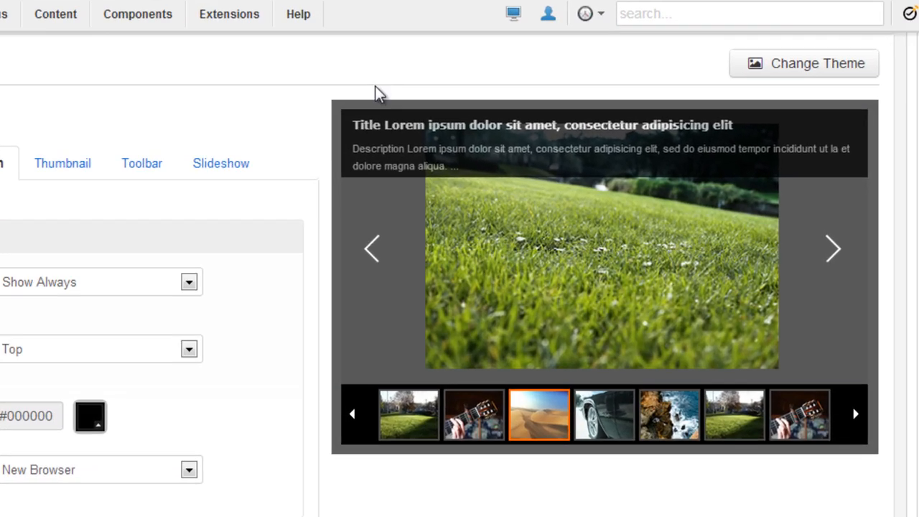
{"action": "left_click", "coordinate": [804, 64]}
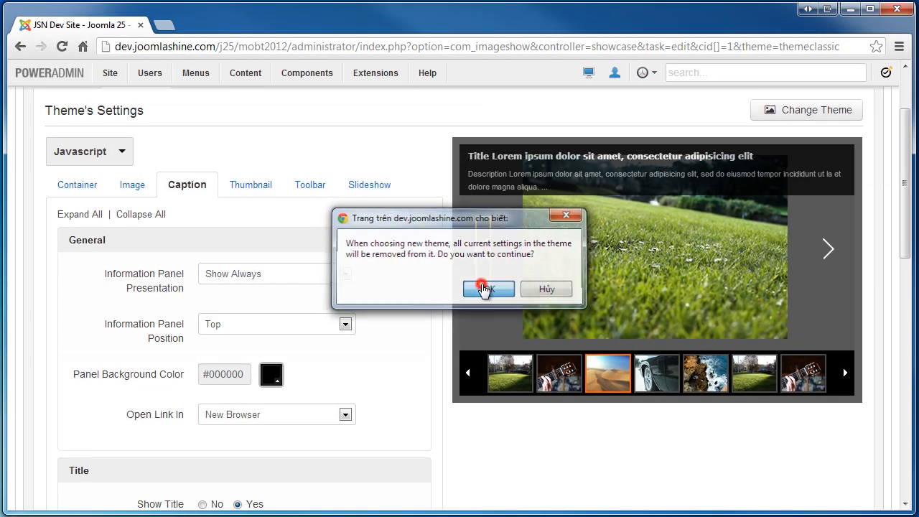
- Replace Classic with Slider, set navigation arrows to Show On Mouseover, and save
{"action": "left_click", "coordinate": [488, 288]}
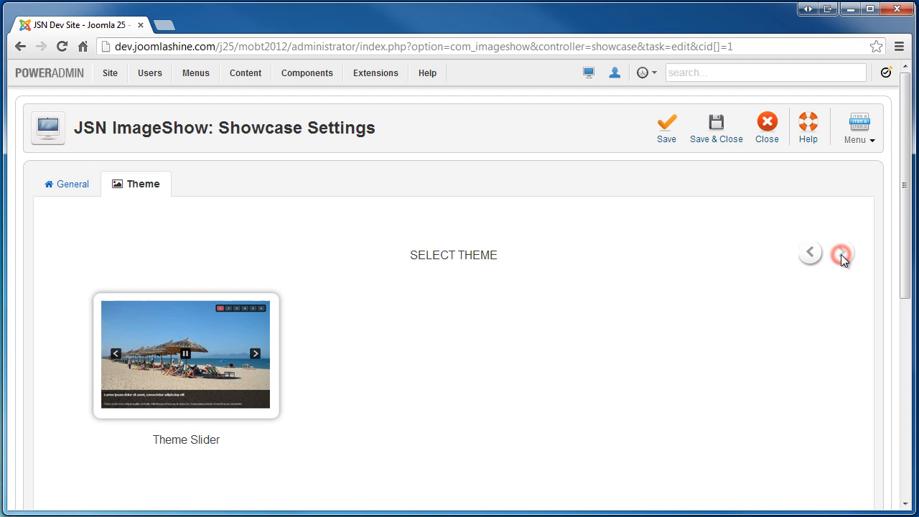
{"action": "left_click", "coordinate": [841, 253]}
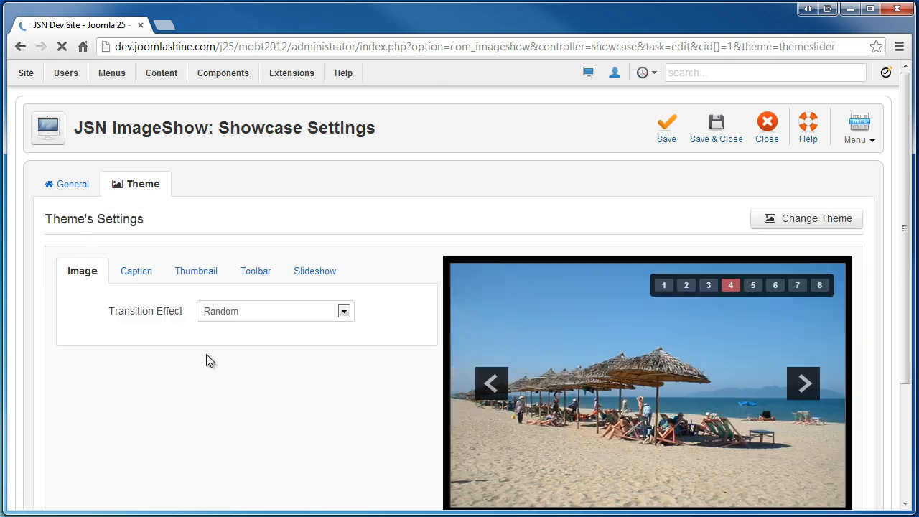
{"action": "left_click", "coordinate": [196, 271]}
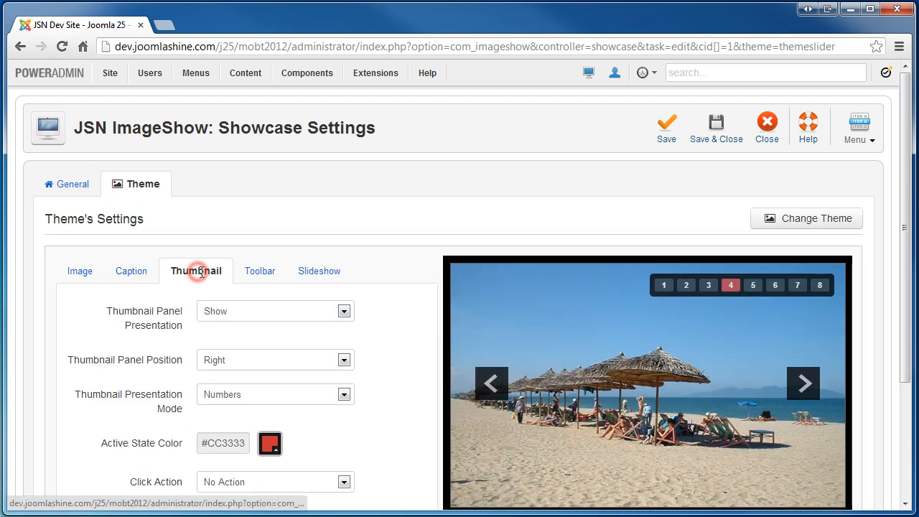
{"action": "left_click", "coordinate": [255, 271]}
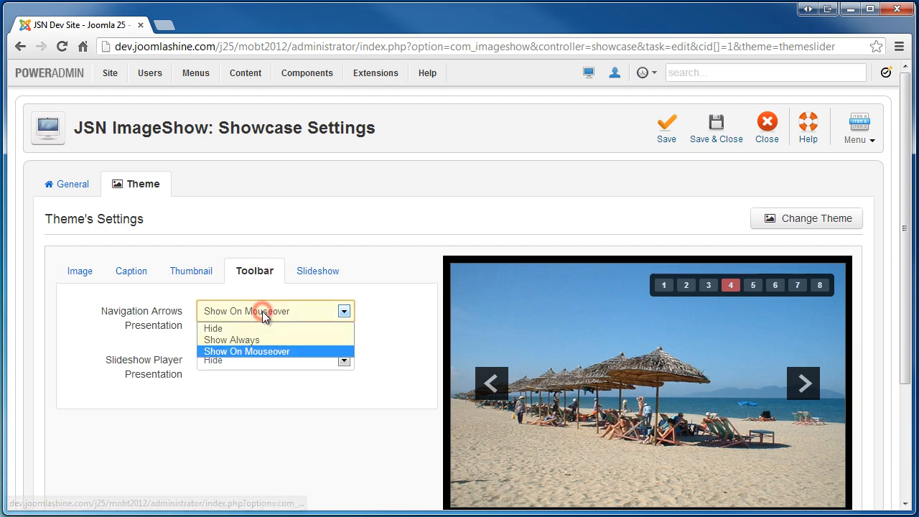
{"action": "left_click", "coordinate": [247, 351]}
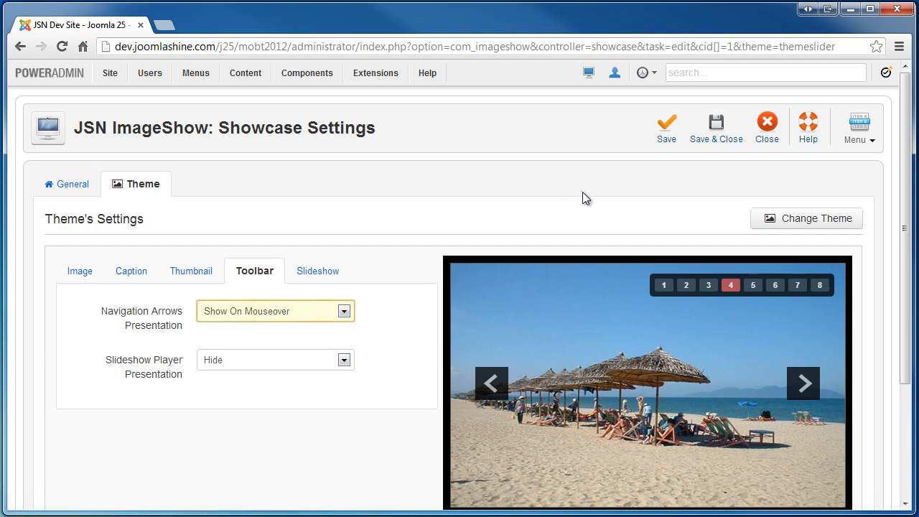
{"action": "left_click", "coordinate": [666, 122]}
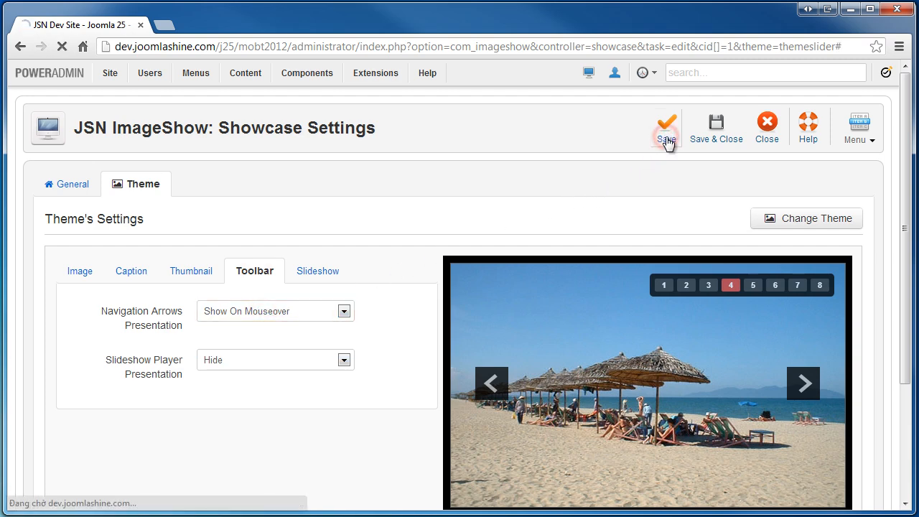
{"action": "left_click", "coordinate": [666, 122]}
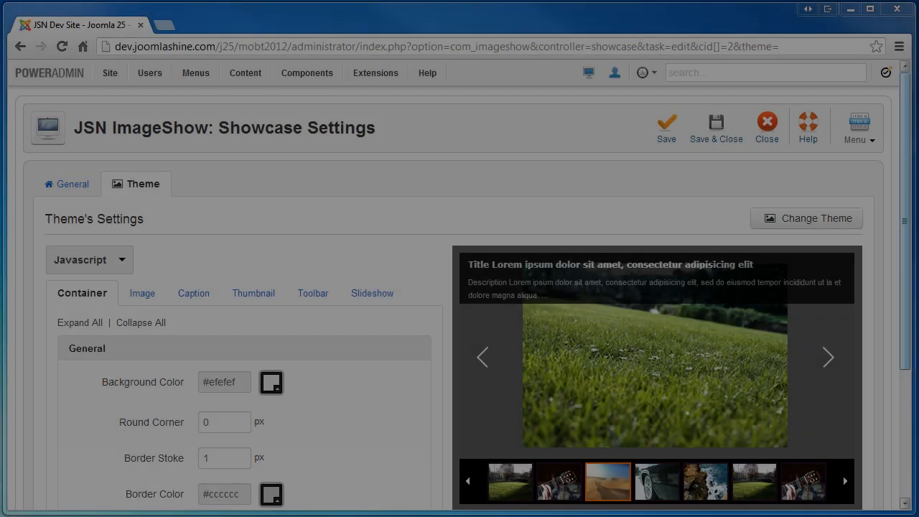
- Set the caption Information Panel Presentation to Hide
{"action": "scroll", "scroll_direction": "down", "scroll_amount": 3}
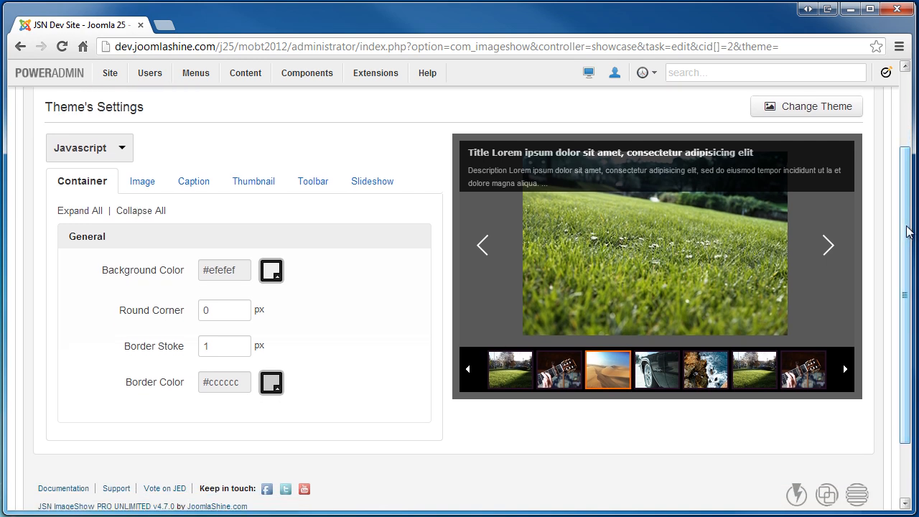
{"action": "left_click", "coordinate": [193, 182]}
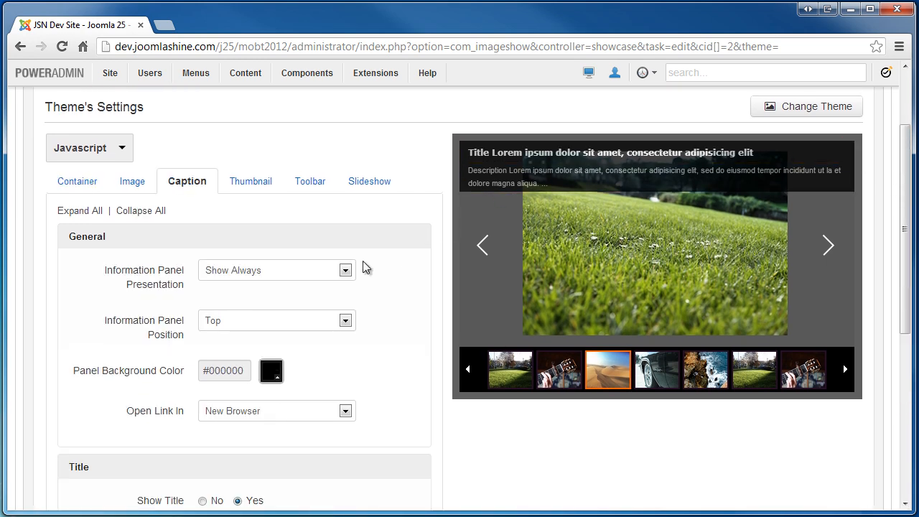
{"action": "left_click", "coordinate": [276, 270]}
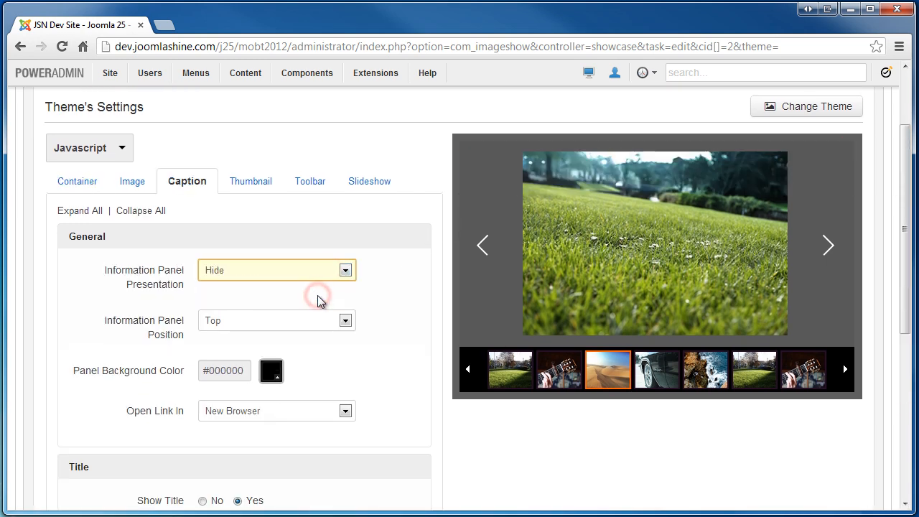
- Set thumbnail width to 70 and border to 4, then save the Javascript showcase
{"action": "left_click", "coordinate": [310, 181]}
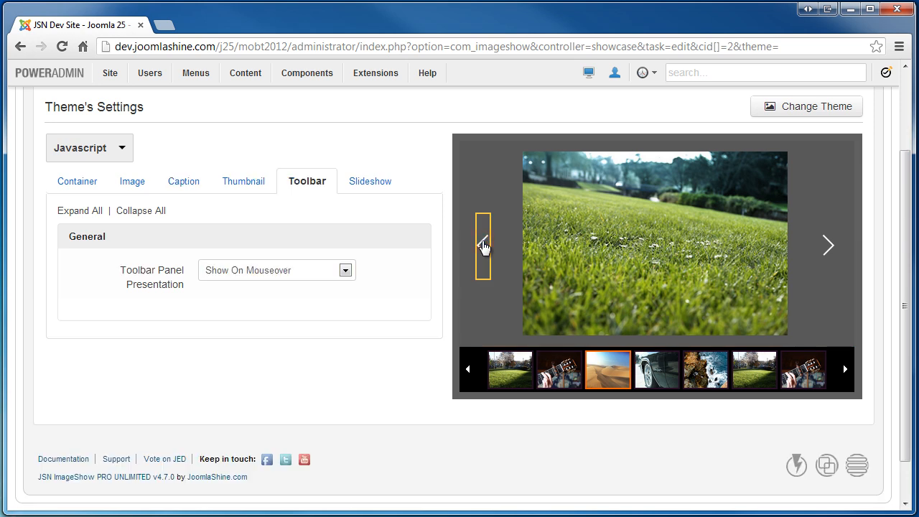
{"action": "left_click", "coordinate": [277, 270]}
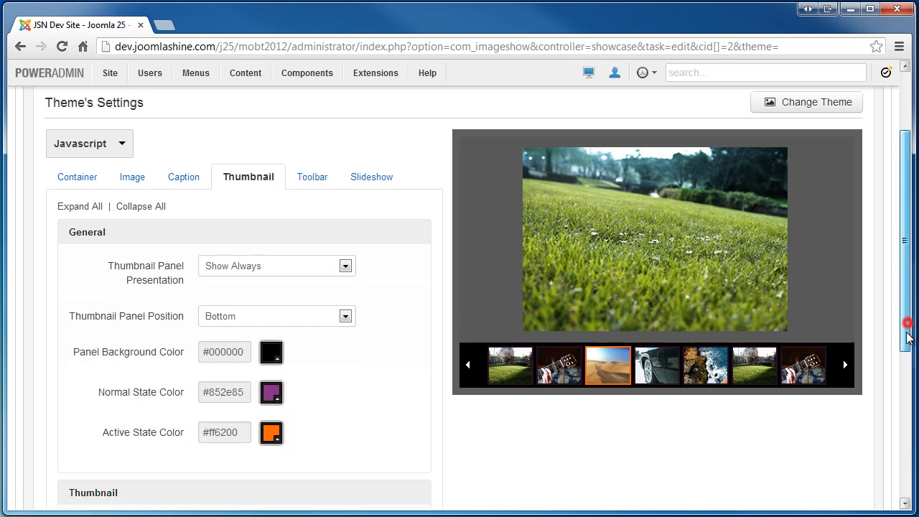
{"action": "scroll", "scroll_direction": "down", "scroll_amount": 3}
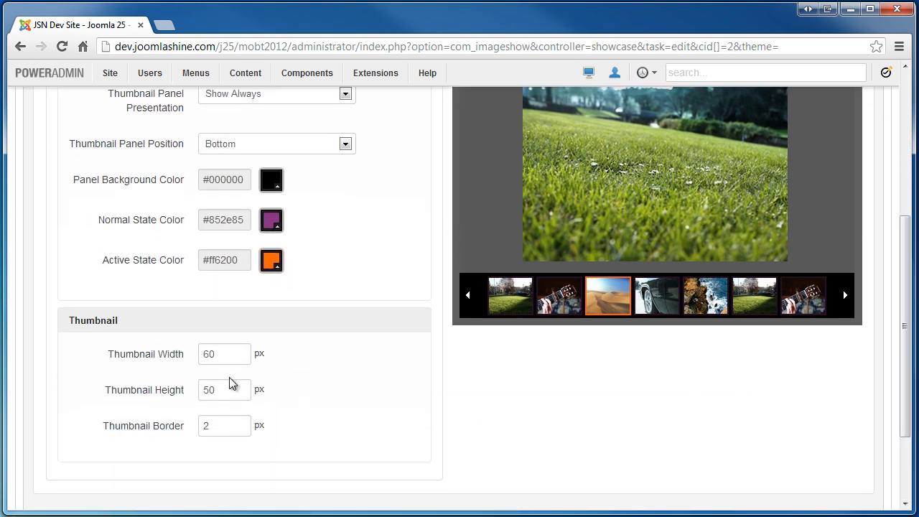
{"action": "type", "text": "70"}
{"action": "type", "text": "4"}
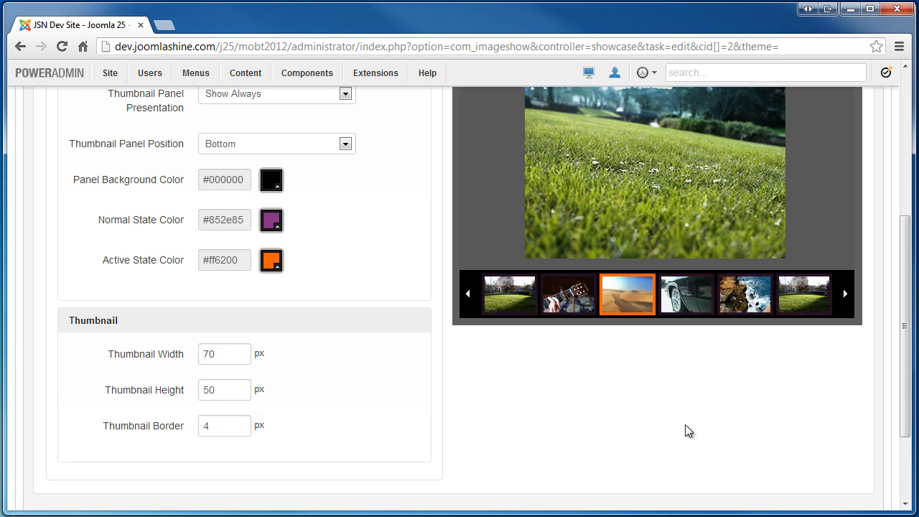
{"action": "scroll", "scroll_direction": "up", "scroll_amount": 3}
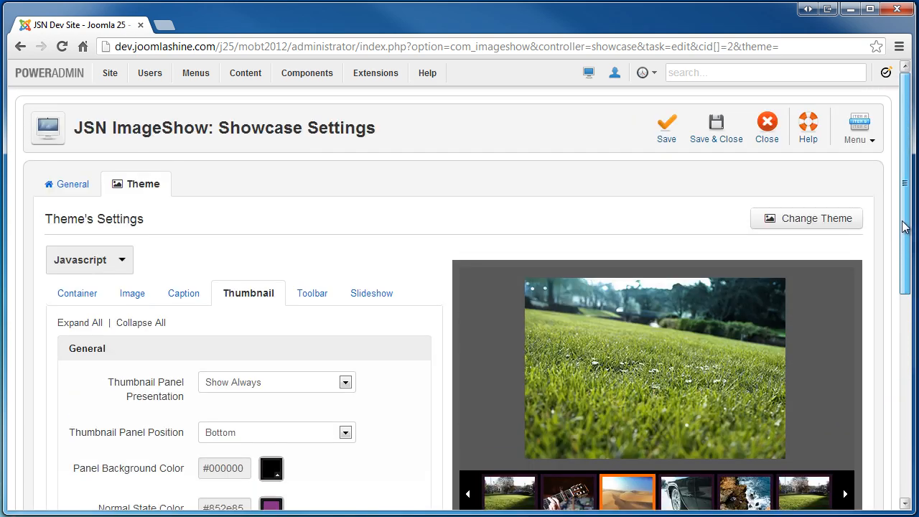
{"action": "left_click", "coordinate": [667, 122]}
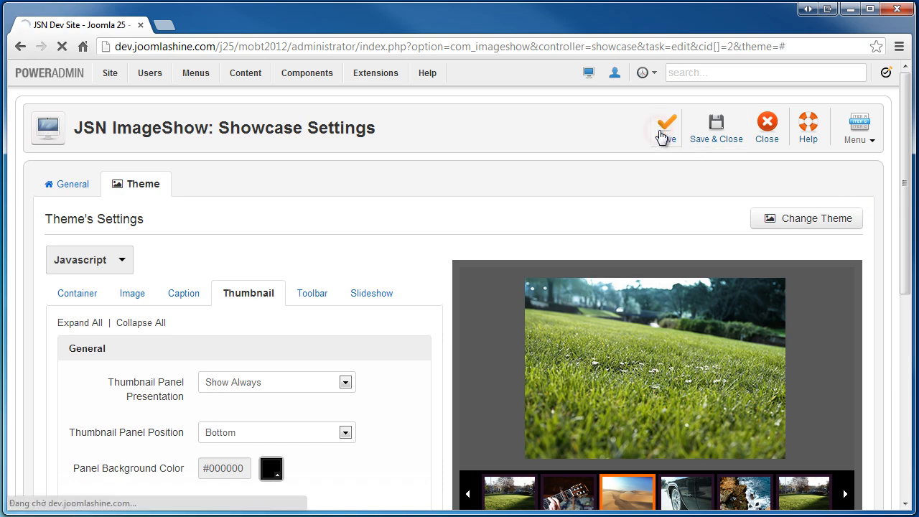
{"action": "left_click", "coordinate": [666, 123]}
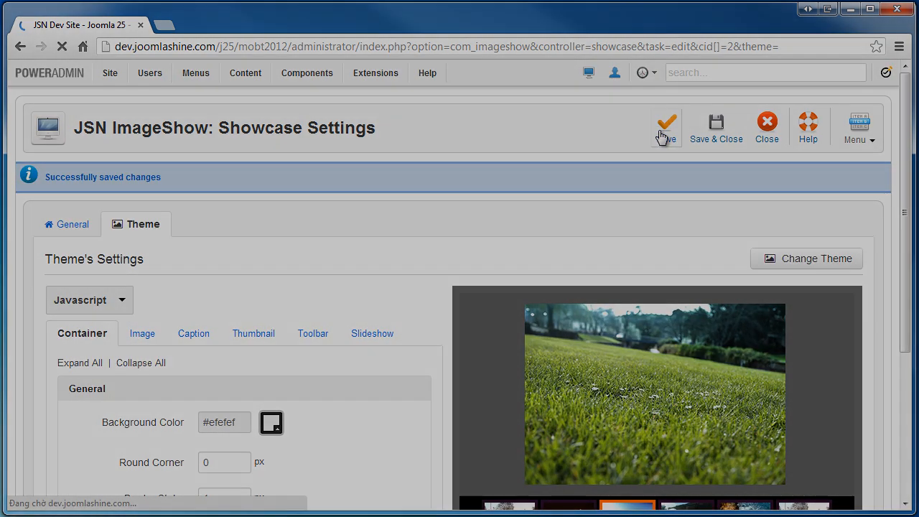
- Go back to the JSN ImageShow Launch Pad
{"action": "left_click", "coordinate": [666, 122]}
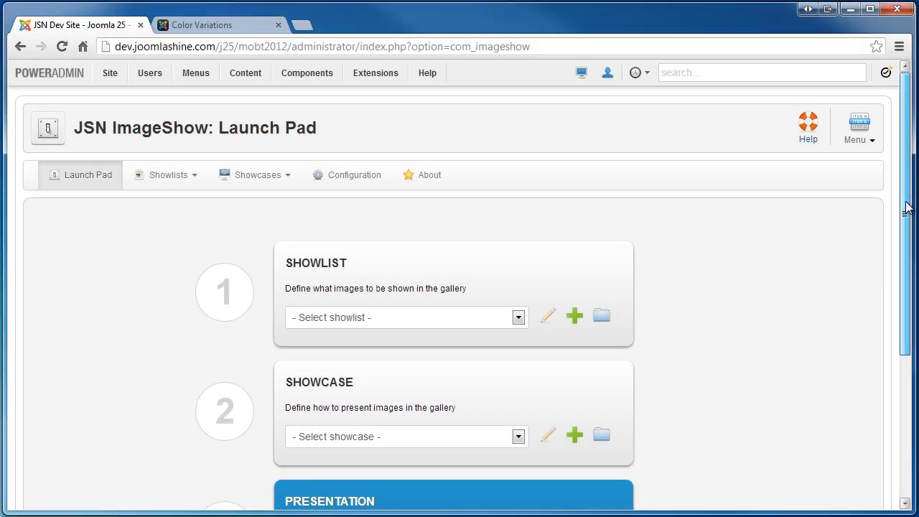
- Choose the Sample gallery images showlist and the Theme Flow showcase on the Launch Pad
{"action": "scroll", "scroll_direction": "down", "scroll_amount": 3}
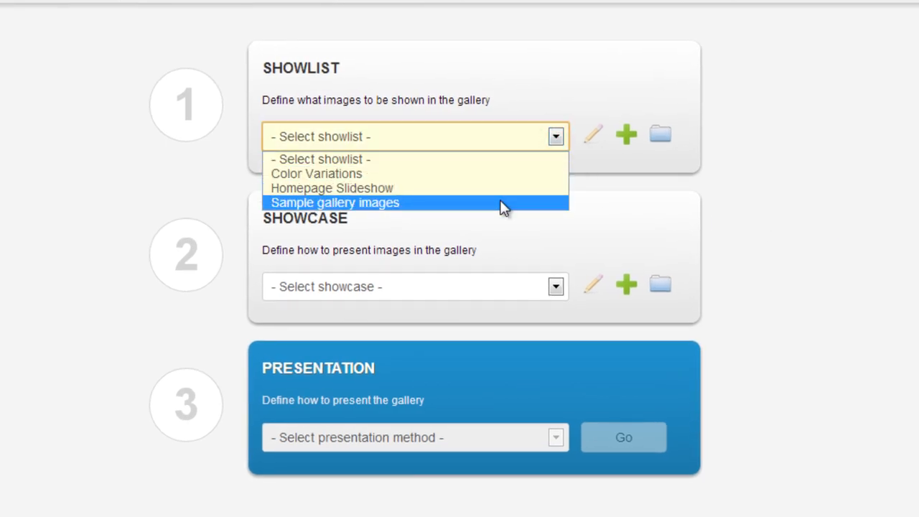
{"action": "left_click", "coordinate": [335, 203]}
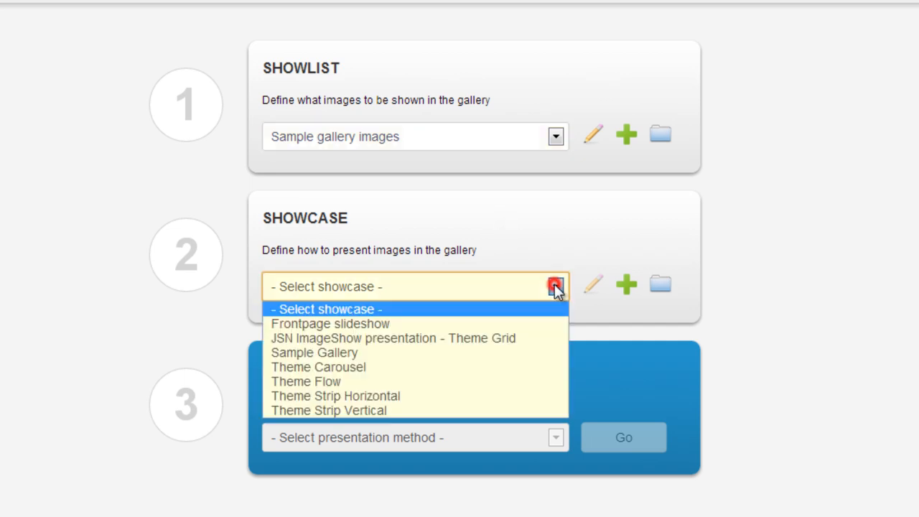
{"action": "mouse_move", "coordinate": [501, 382]}
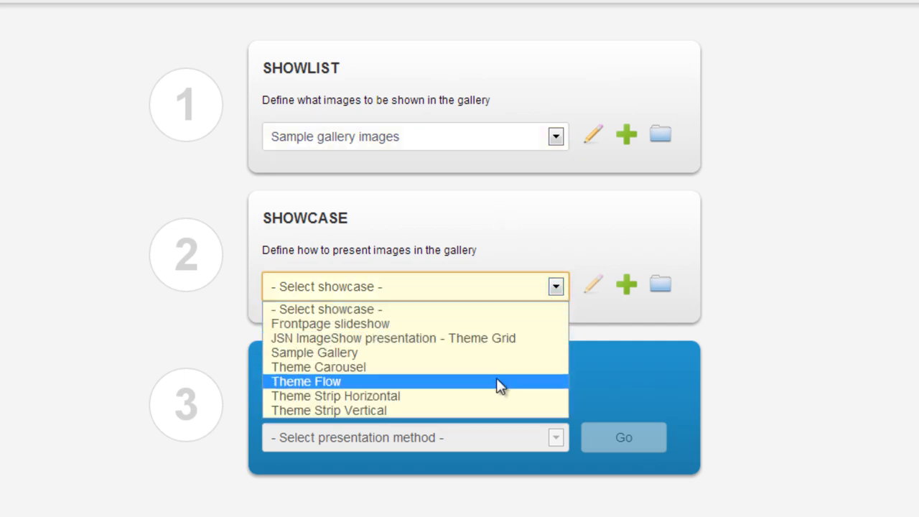
{"action": "left_click", "coordinate": [314, 352]}
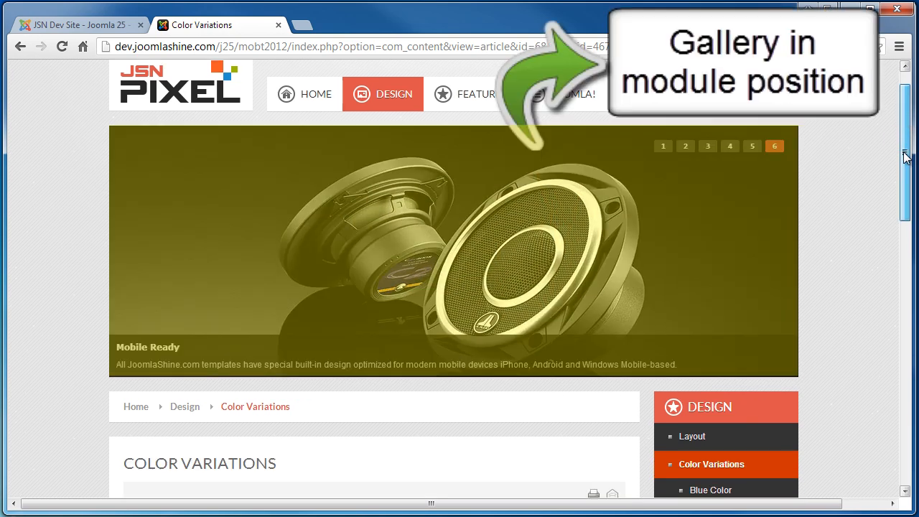
- Scroll through the Color Variations article, then go to the JSN IMAGESHOW menu page
{"action": "scroll", "scroll_direction": "down", "scroll_amount": 3}
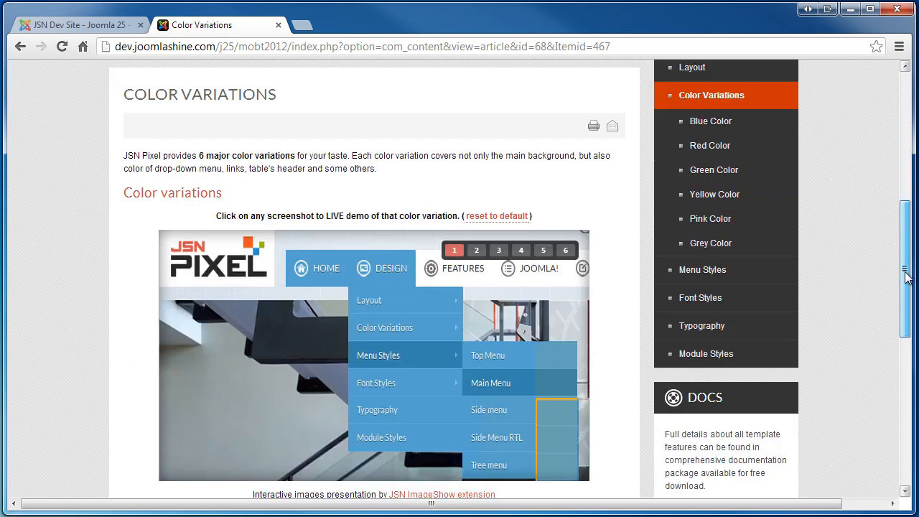
{"action": "scroll", "scroll_direction": "down", "scroll_amount": 3}
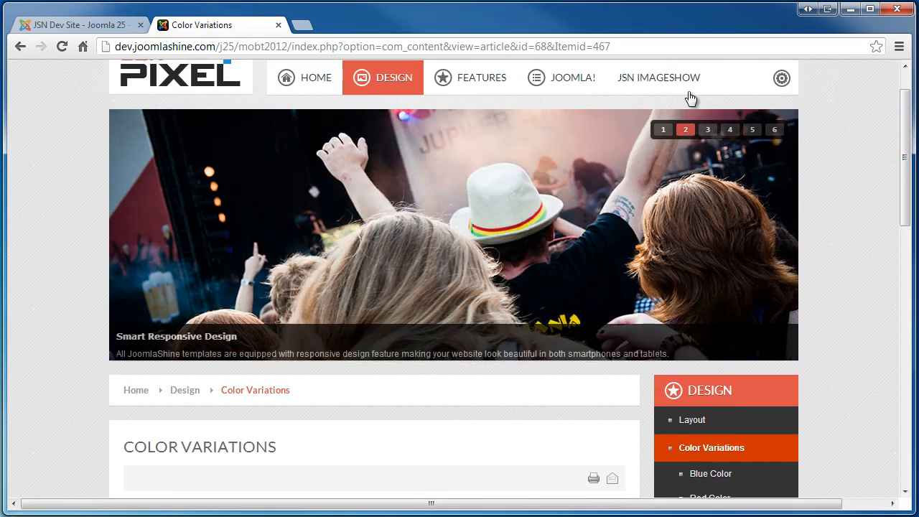
{"action": "left_click", "coordinate": [658, 77]}
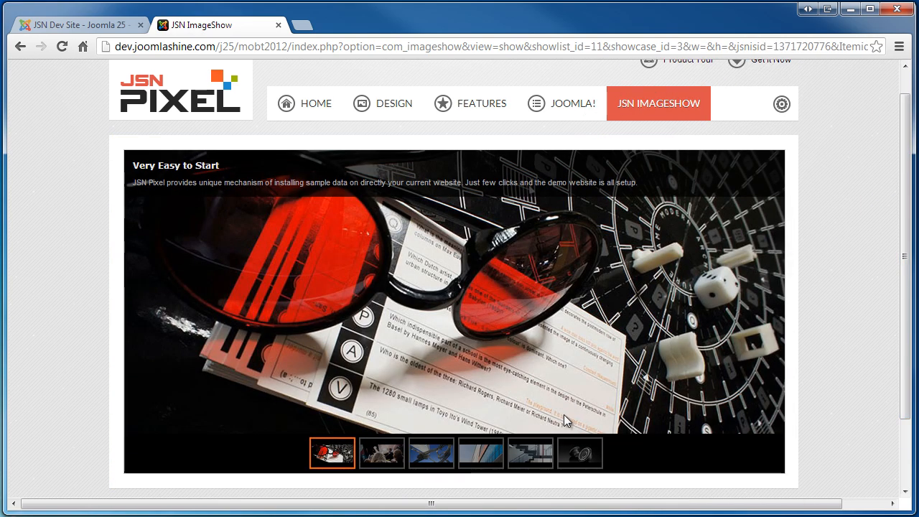
- Advance the gallery with its right arrow toward the Smart Responsive Design slide
{"action": "left_click", "coordinate": [431, 454]}
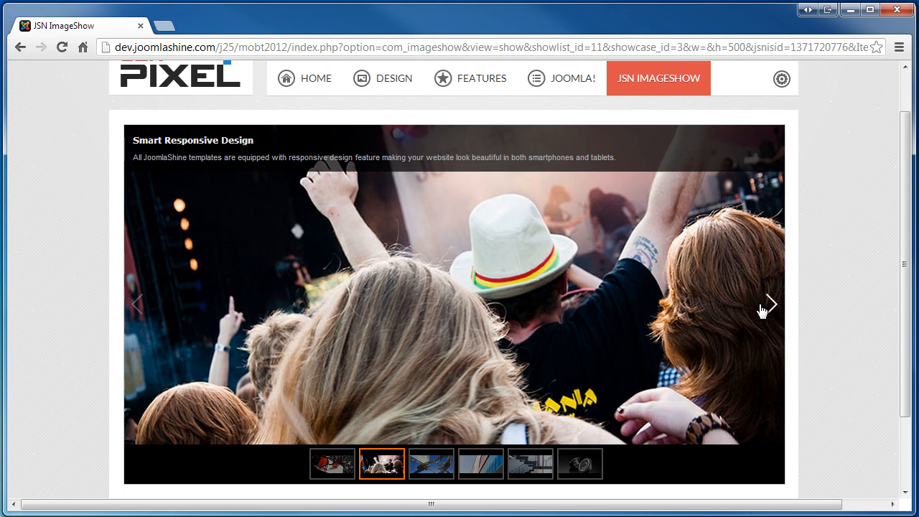
{"action": "left_click", "coordinate": [770, 303]}
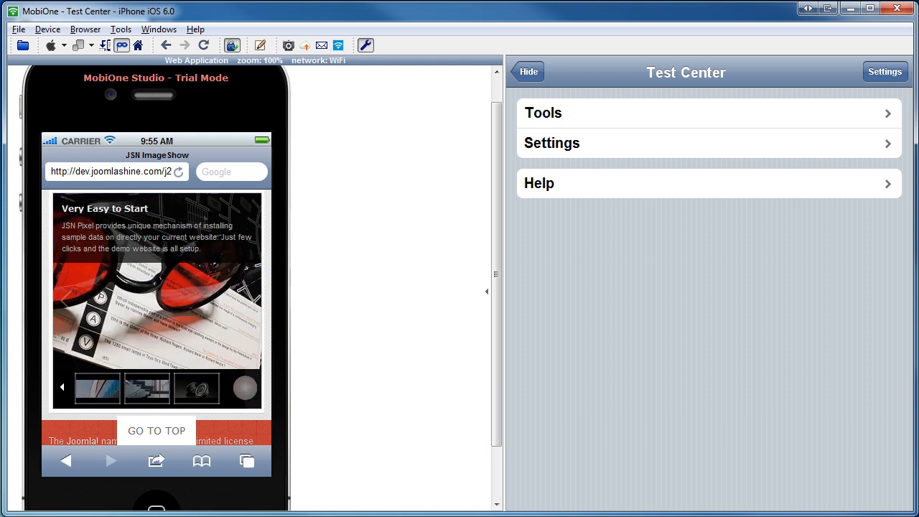
- Switch the MobiOne emulator device from iPhone to iPad
{"action": "left_click", "coordinate": [47, 30]}
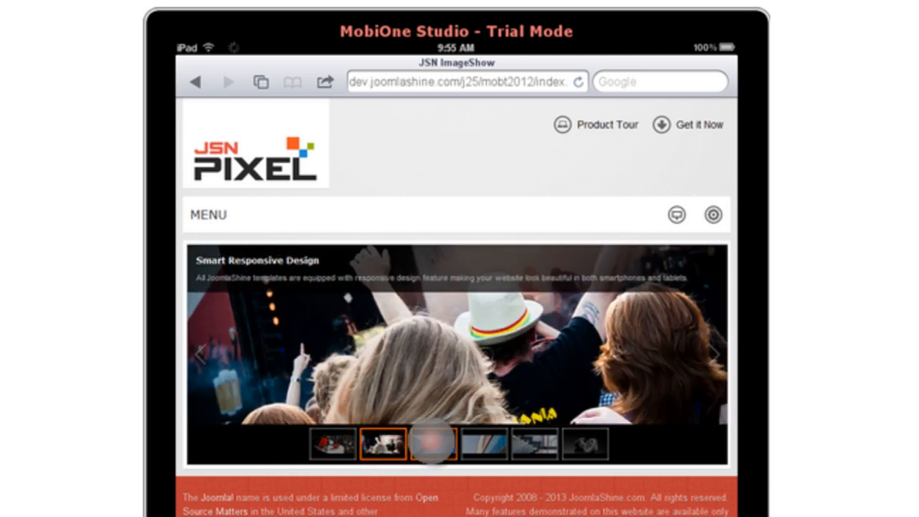
- Advance the iPad gallery through Mobile Ready and wrap back to Very Easy to Start
{"action": "left_click", "coordinate": [484, 444]}
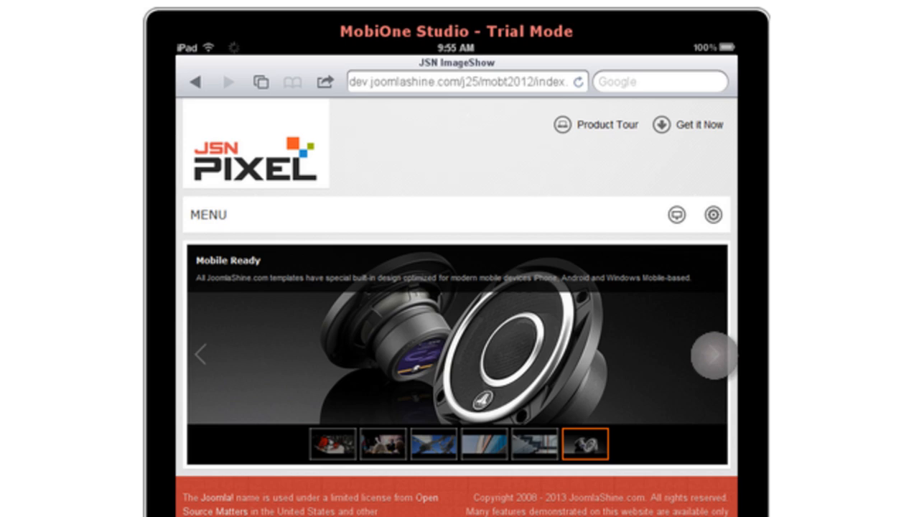
{"action": "left_click", "coordinate": [332, 443]}
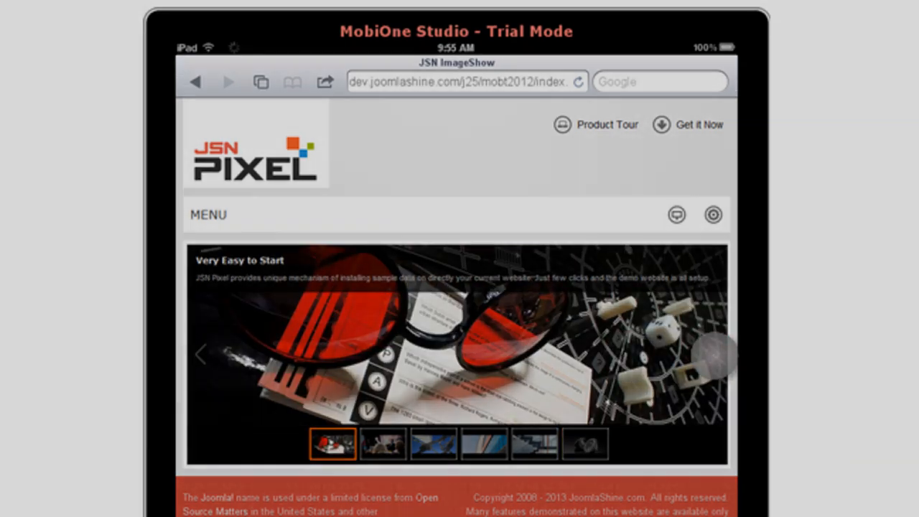